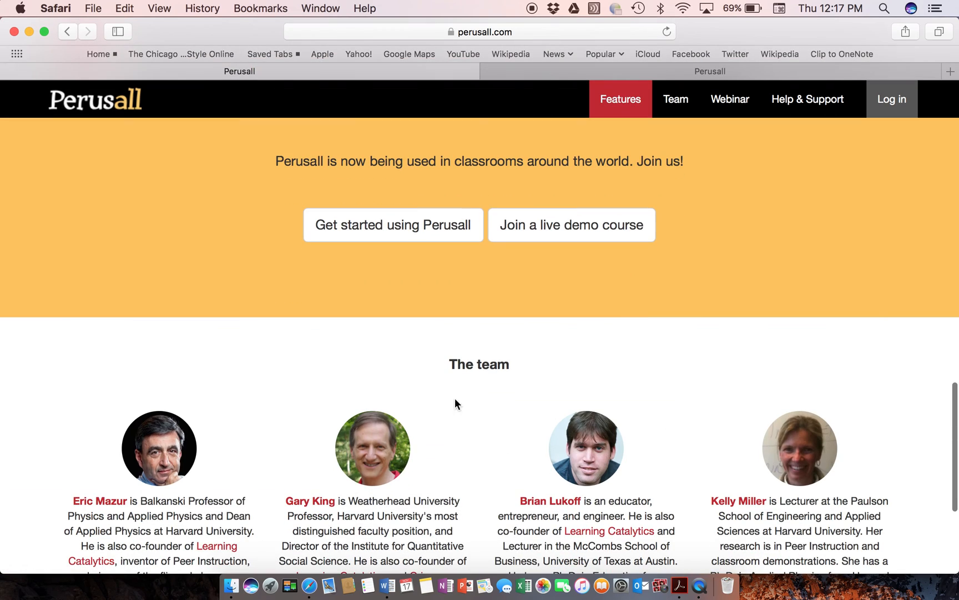
mouse_move(657, 357)
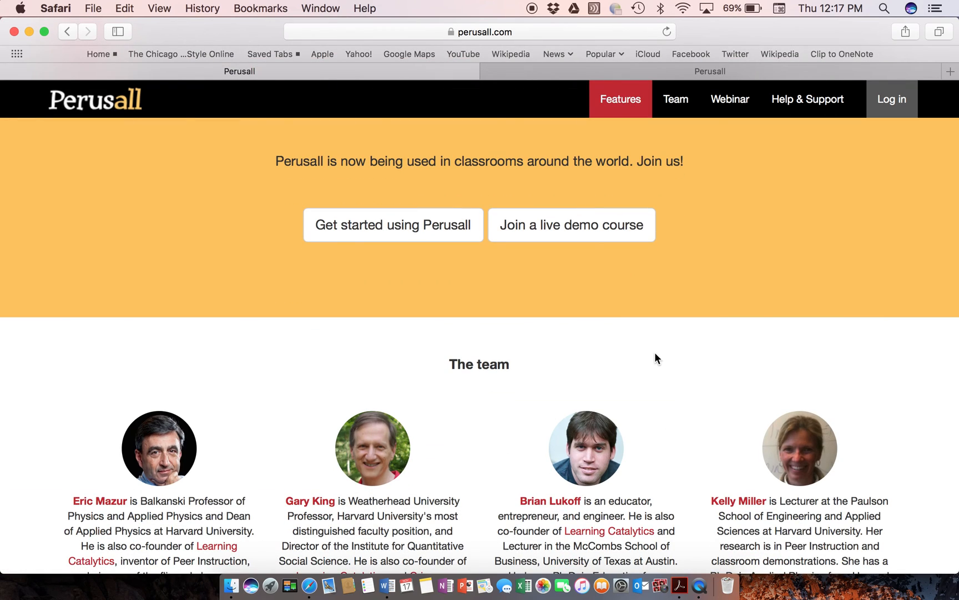
mouse_move(238, 481)
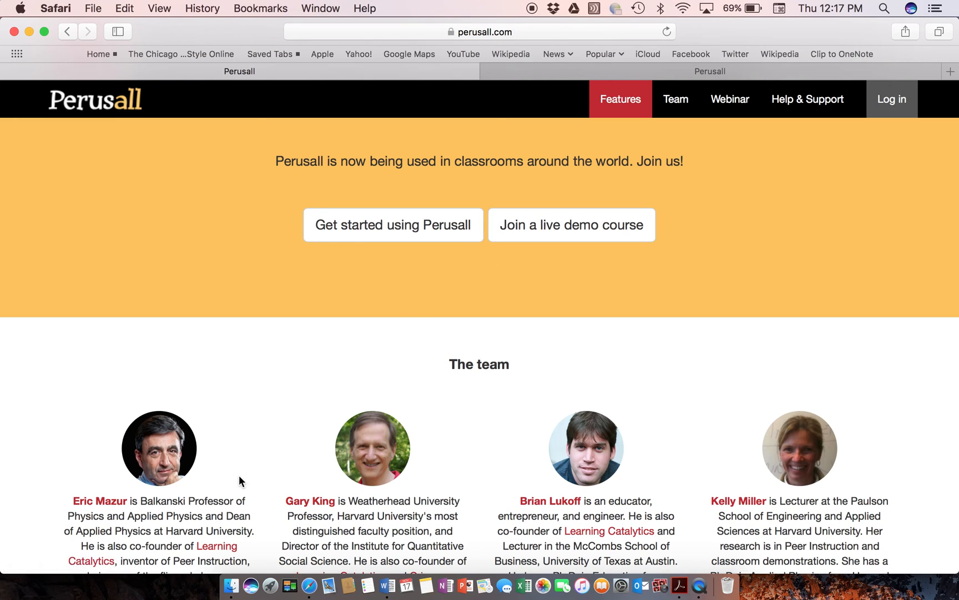
mouse_move(300, 394)
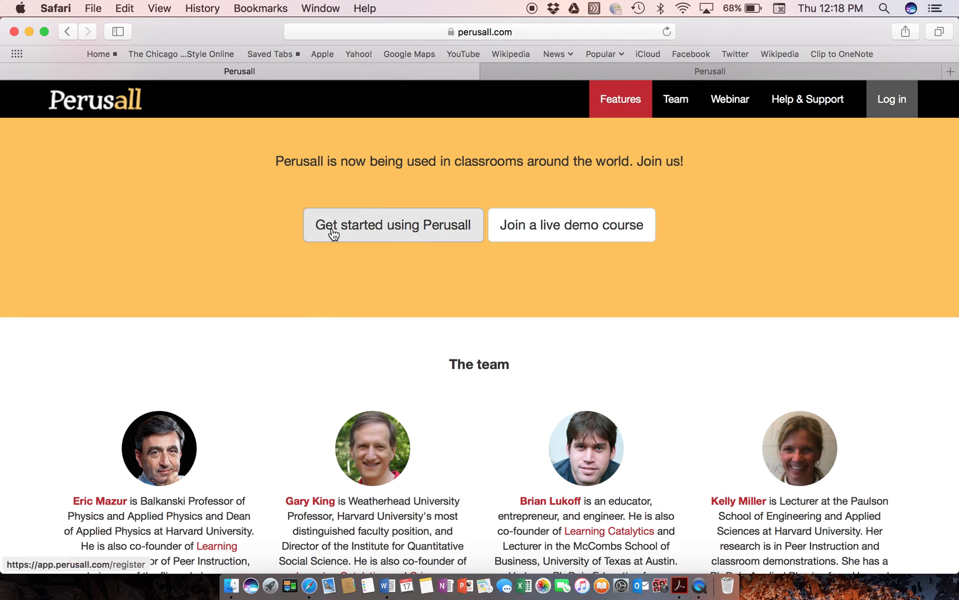
mouse_move(713, 285)
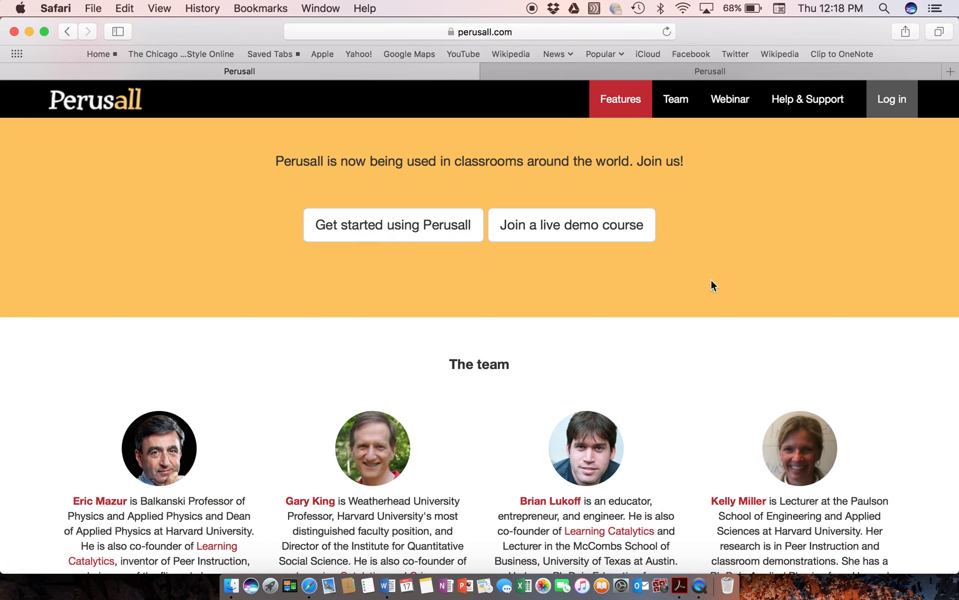
mouse_move(771, 291)
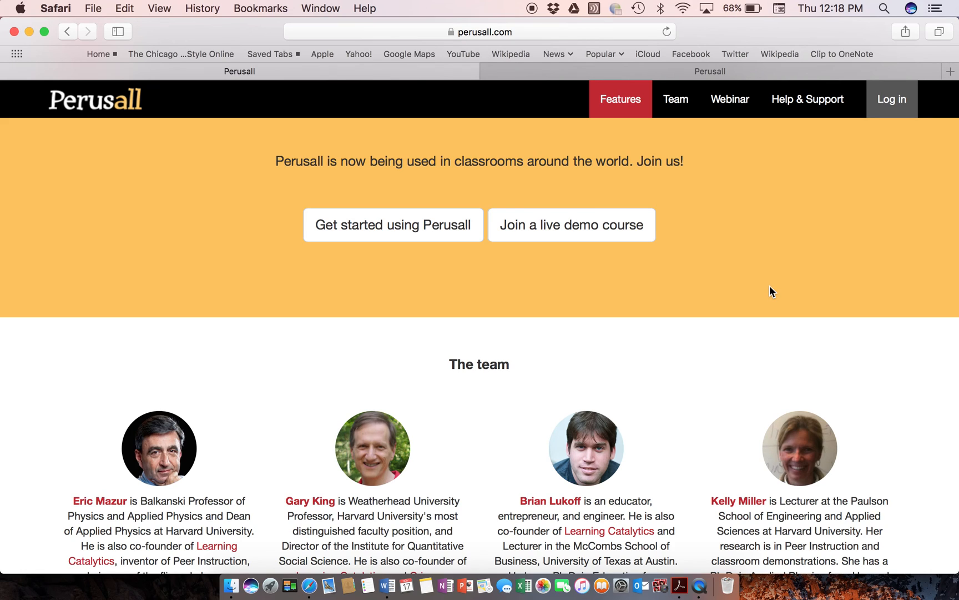
mouse_move(884, 163)
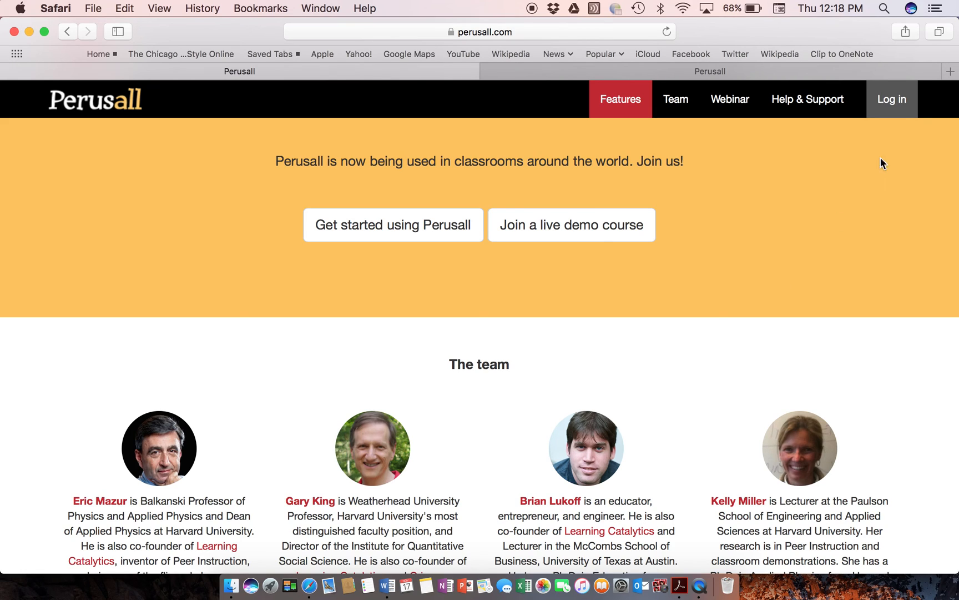
Go to the Perusall sign-in page from the homepage's Log in link
left_click(891, 99)
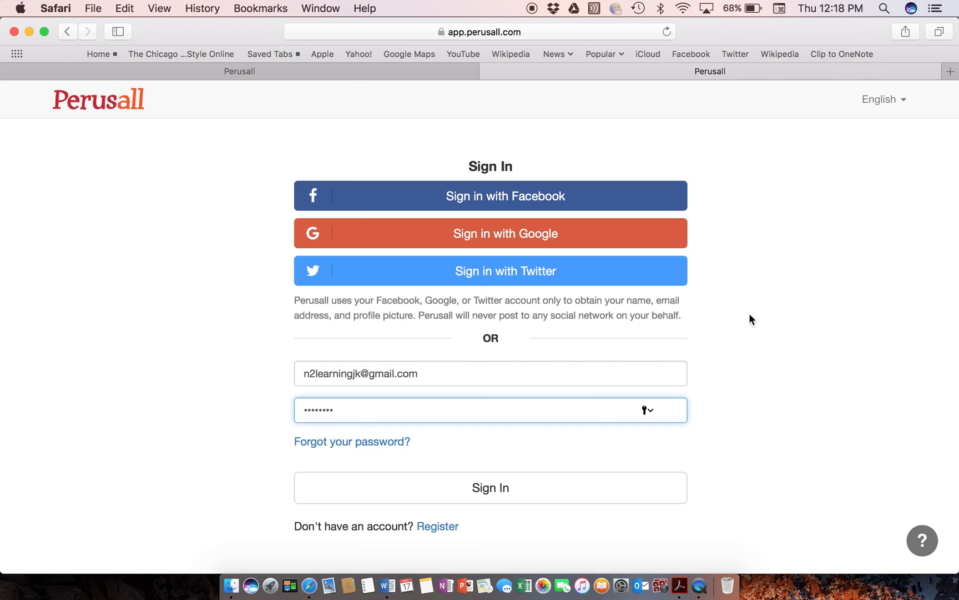
mouse_move(741, 211)
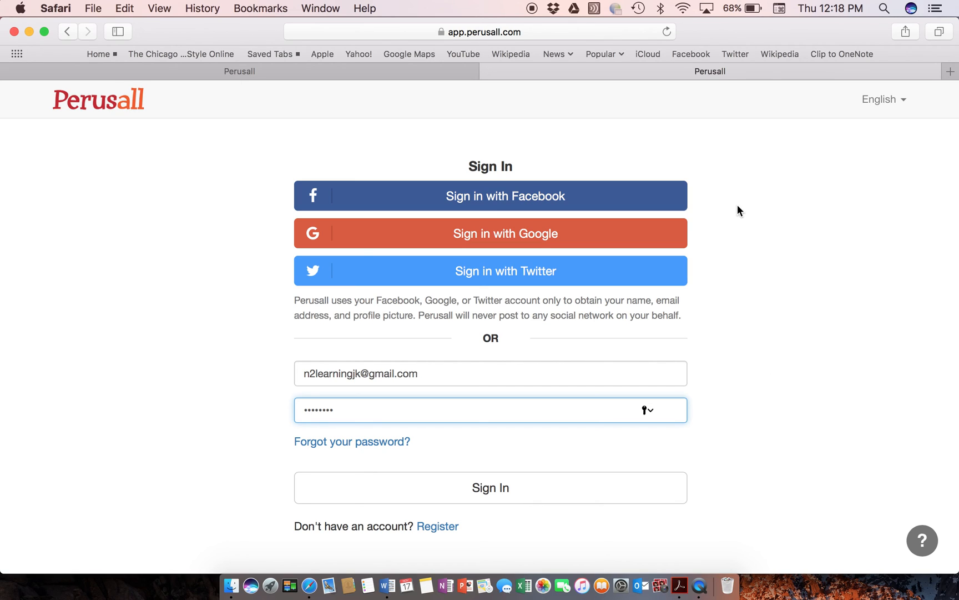
mouse_move(511, 199)
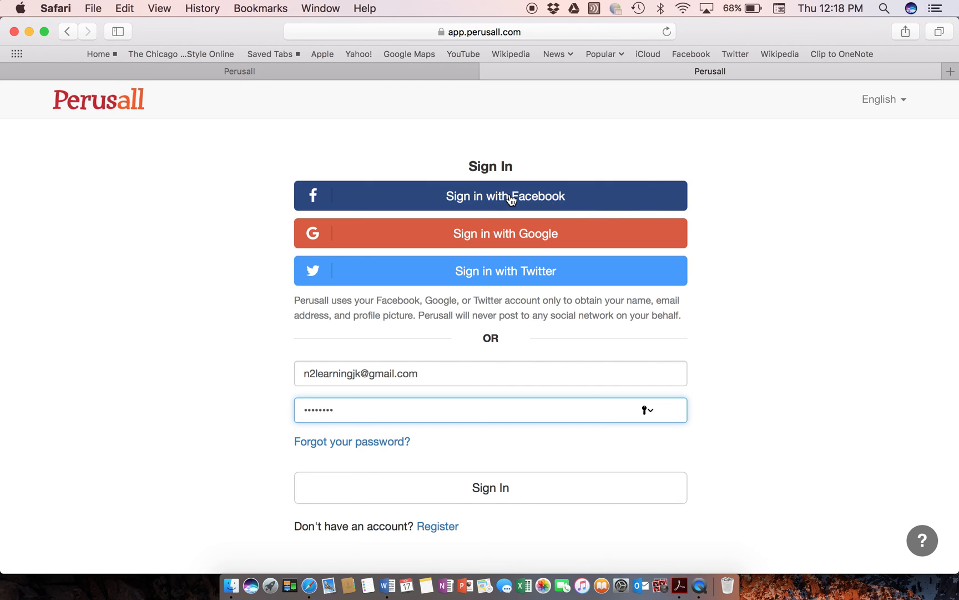
mouse_move(745, 373)
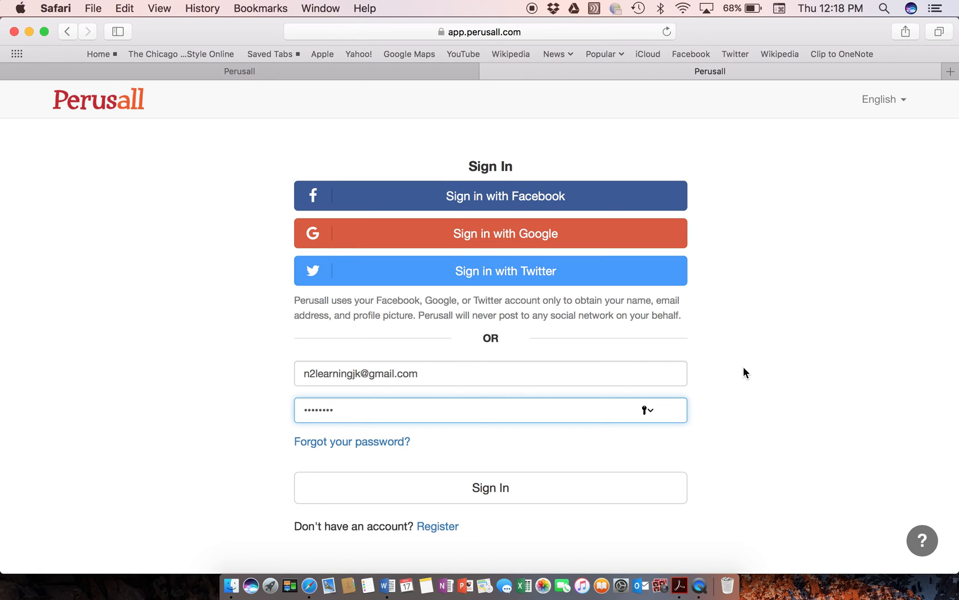
mouse_move(737, 380)
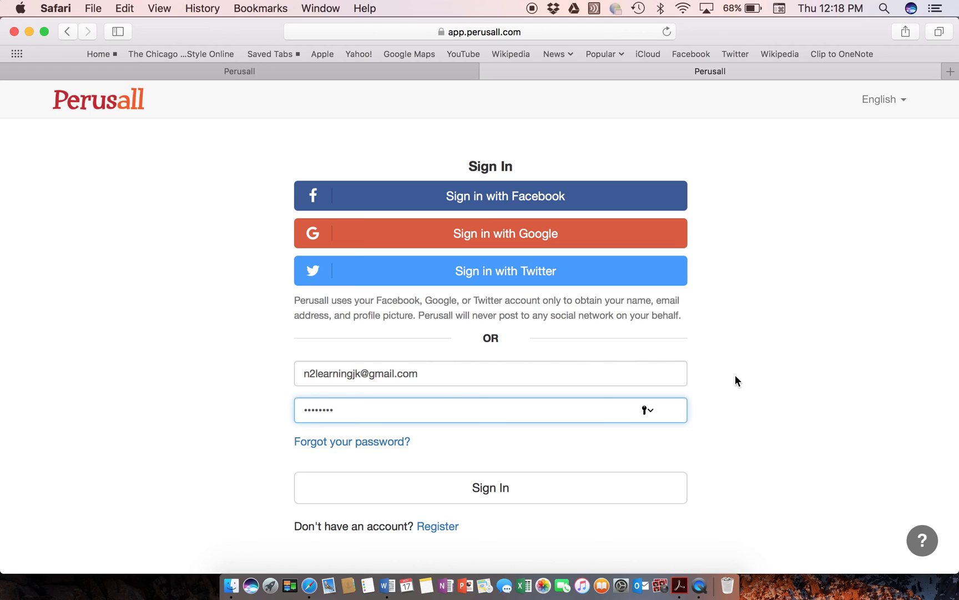
mouse_move(437, 526)
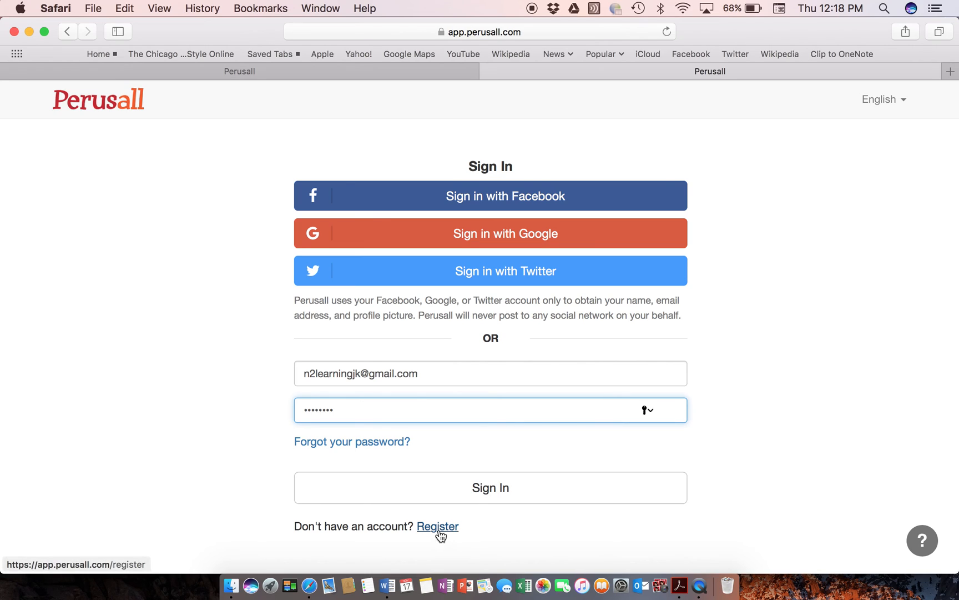
mouse_move(696, 540)
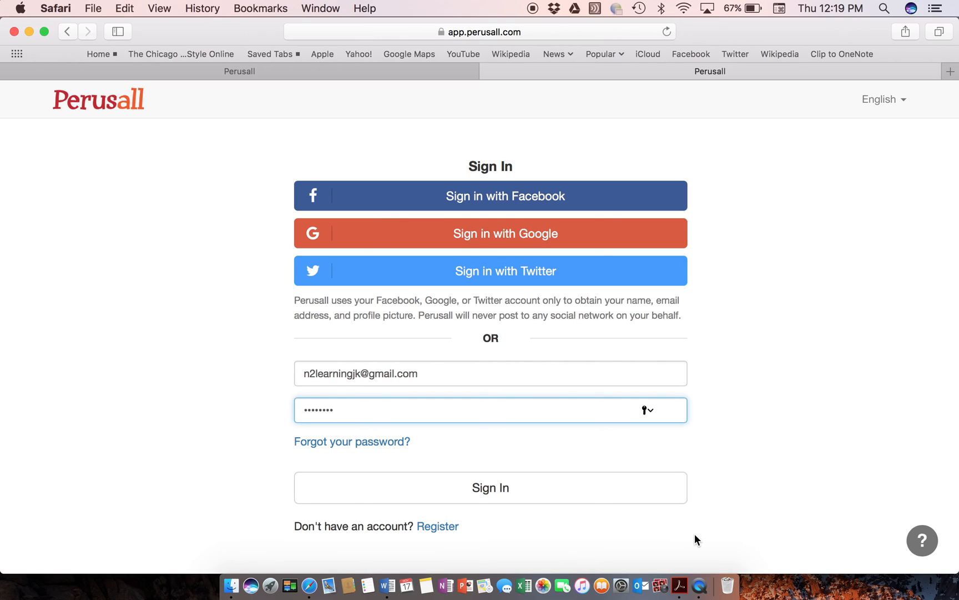
Sign in with the saved credentials to reach the course list showing PI 6
left_click(490, 487)
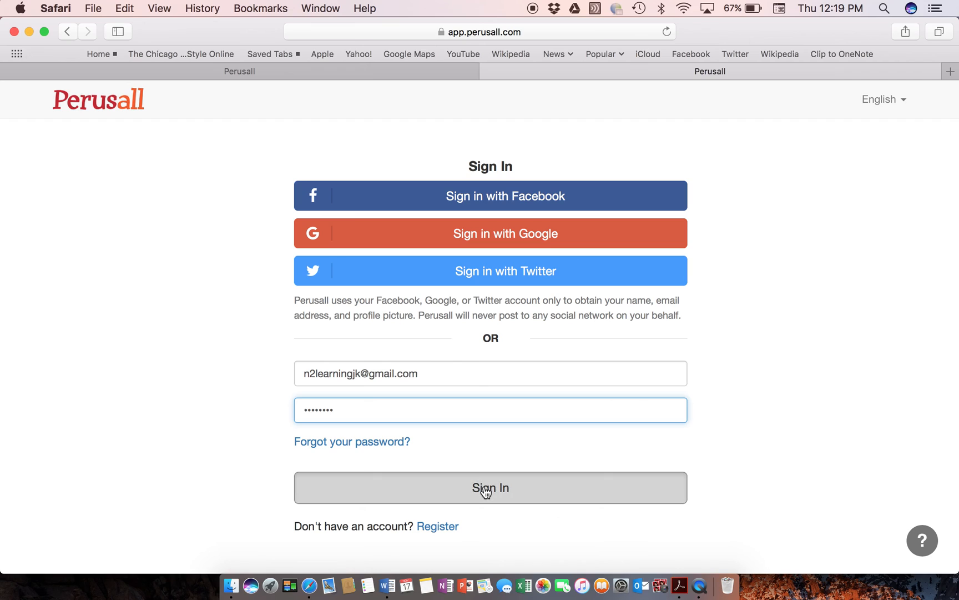
left_click(489, 487)
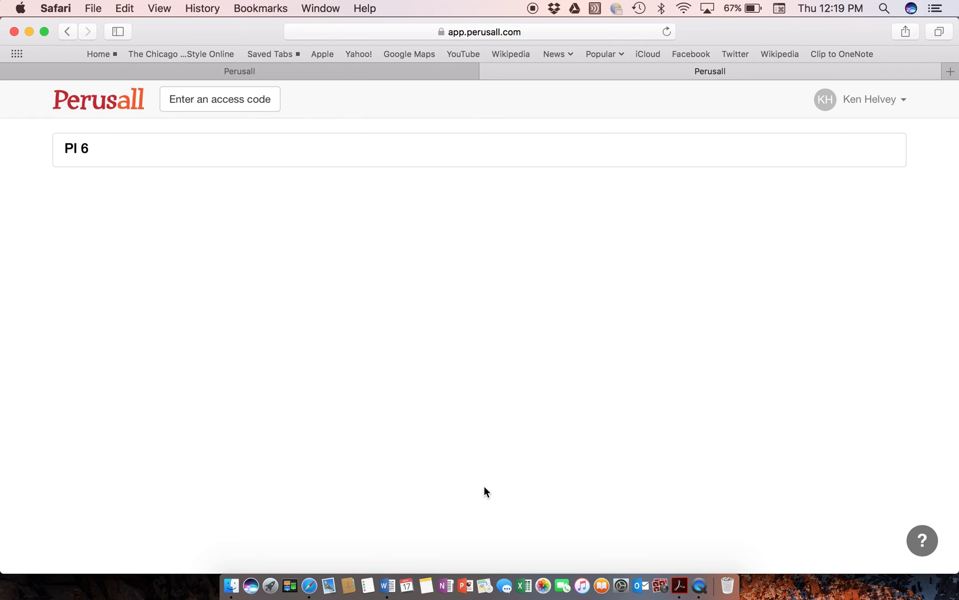
mouse_move(73, 147)
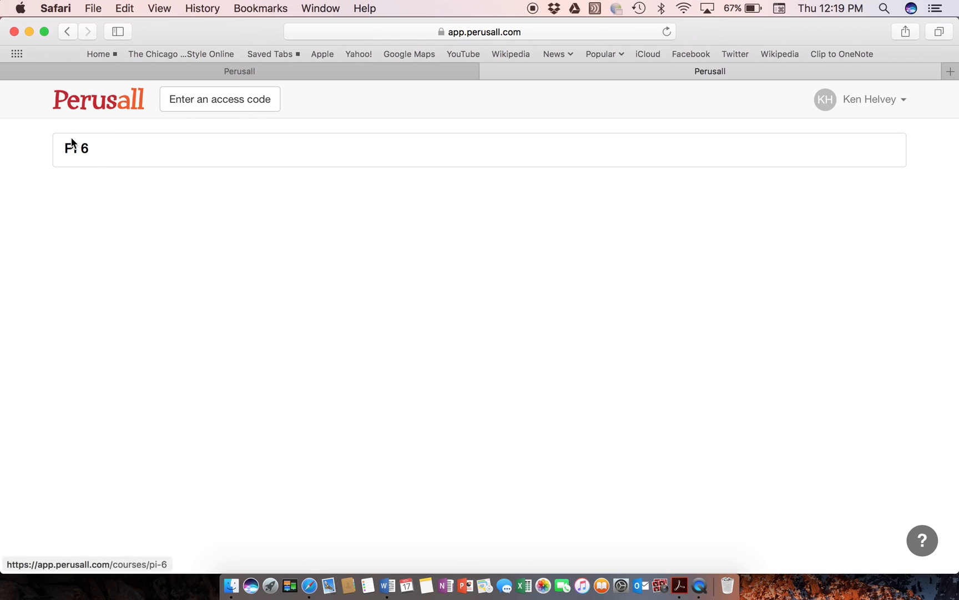
mouse_move(75, 149)
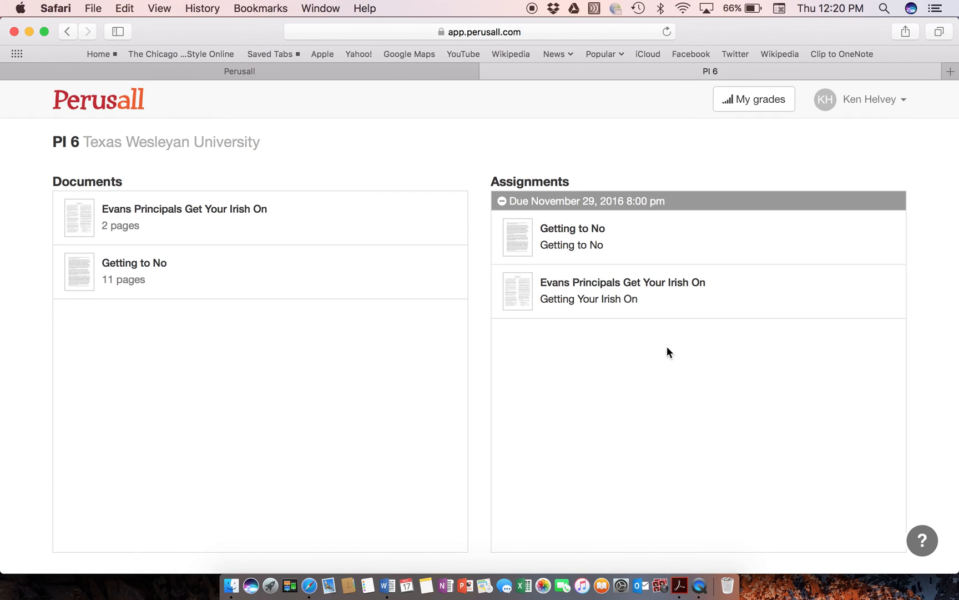
mouse_move(236, 331)
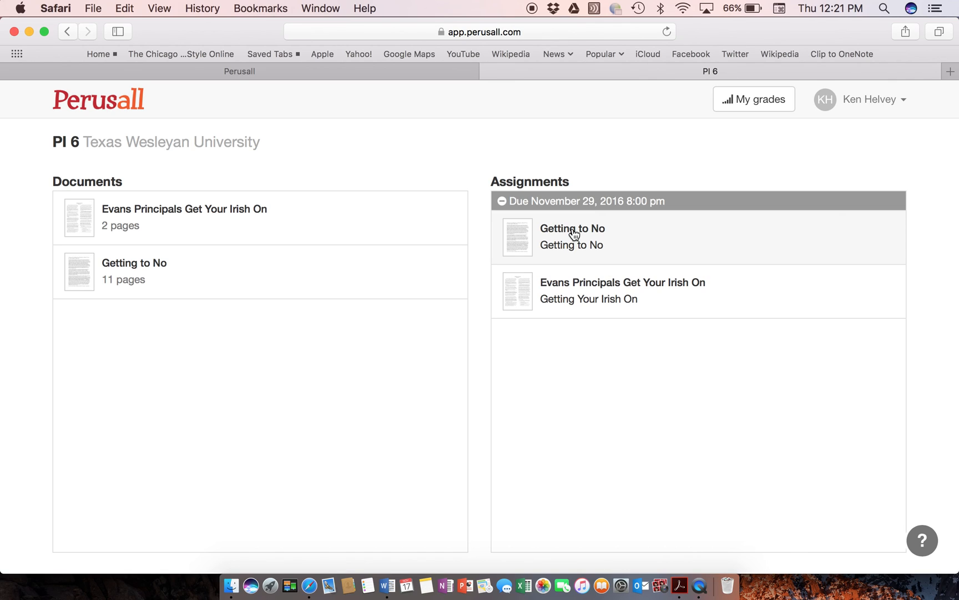
mouse_move(548, 240)
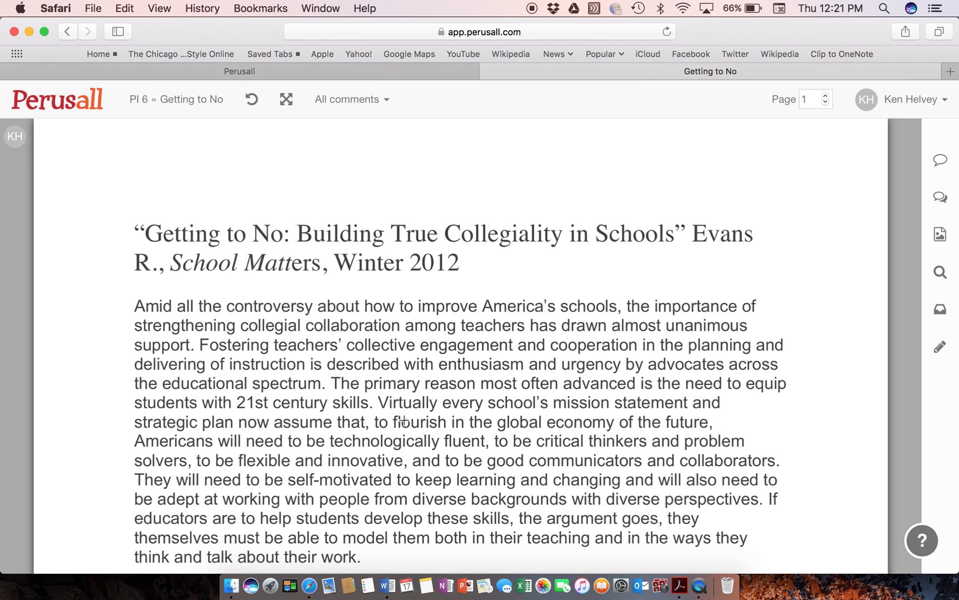
Scroll down the Getting to No article past its opening paragraph into the second section
scroll("down", 3)
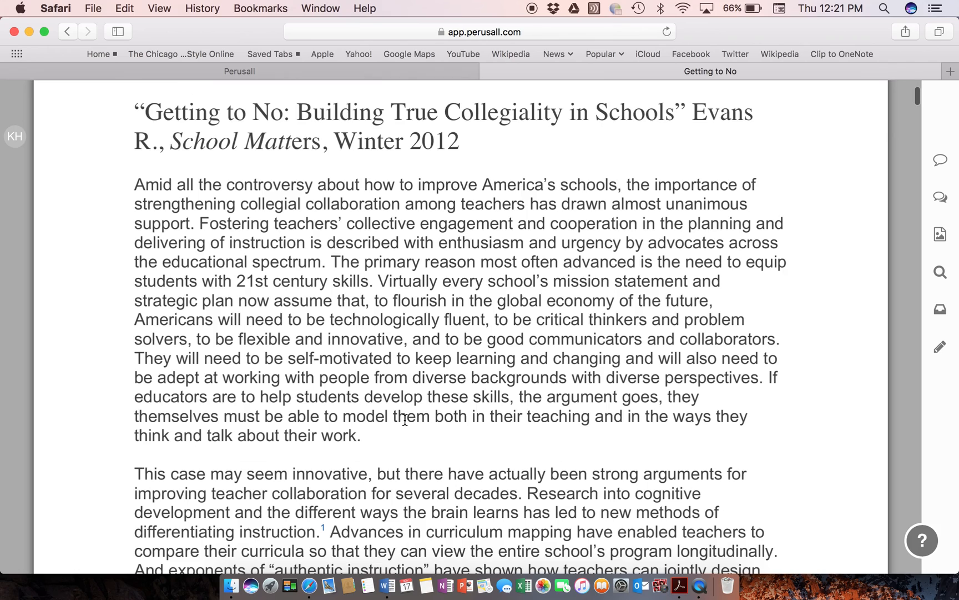
scroll("down", 3)
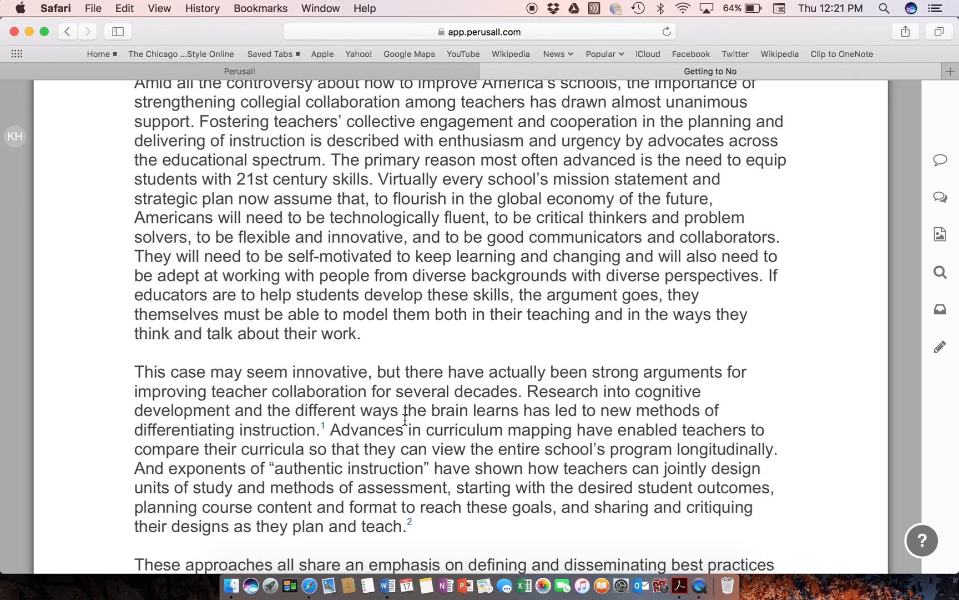
mouse_move(328, 373)
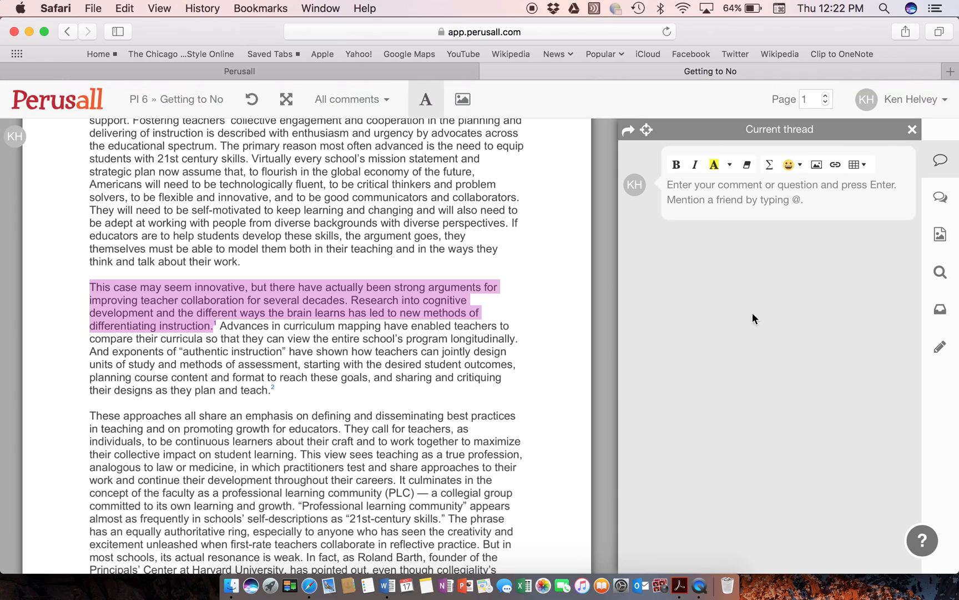
mouse_move(744, 311)
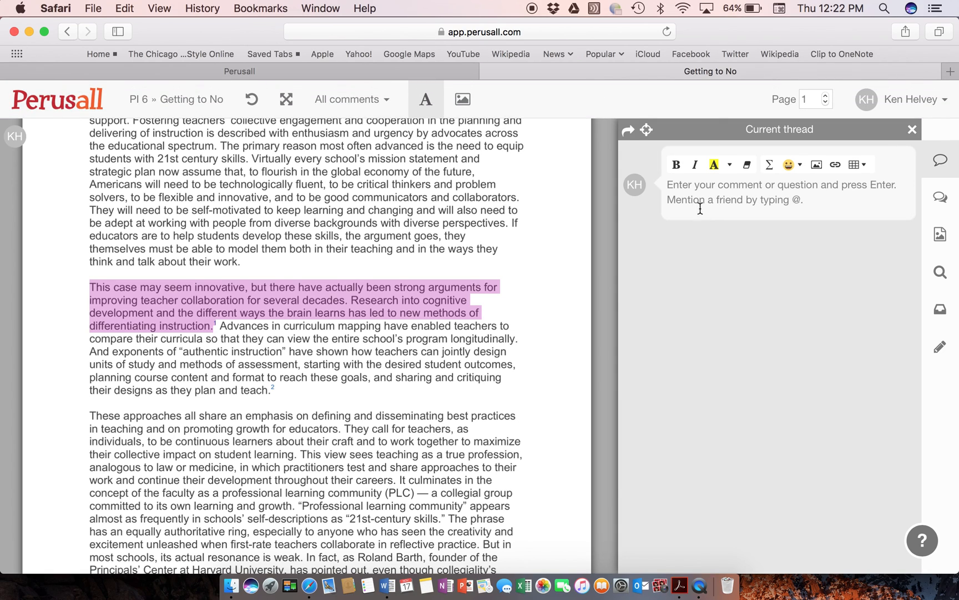
mouse_move(721, 277)
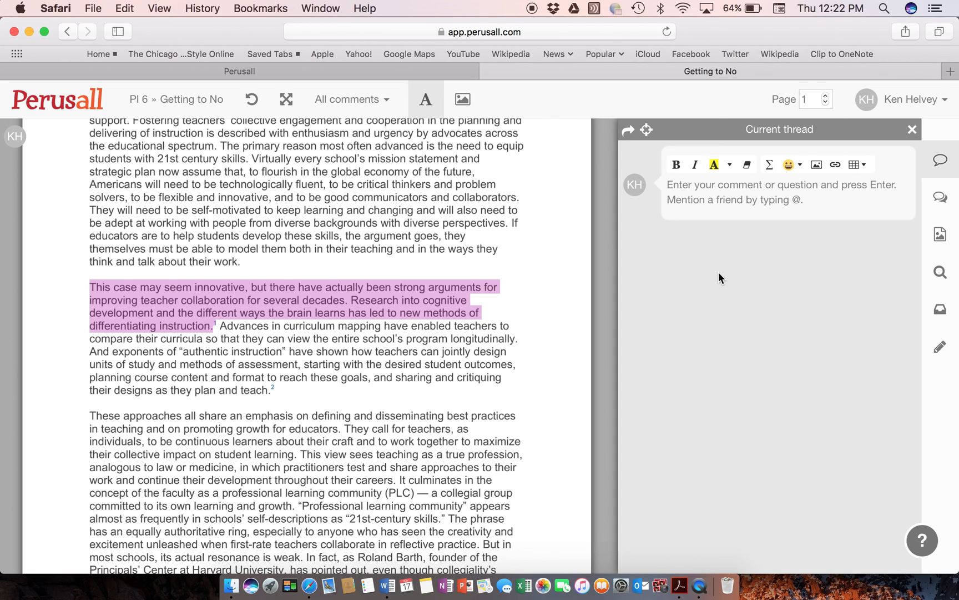
Post the comment 'I have seen a great emphasis on collaboration with the increase use of PLC's.' on the highlighted passage
type("I have seen a great emphasis on collaboration with the increase use of PLC's.")
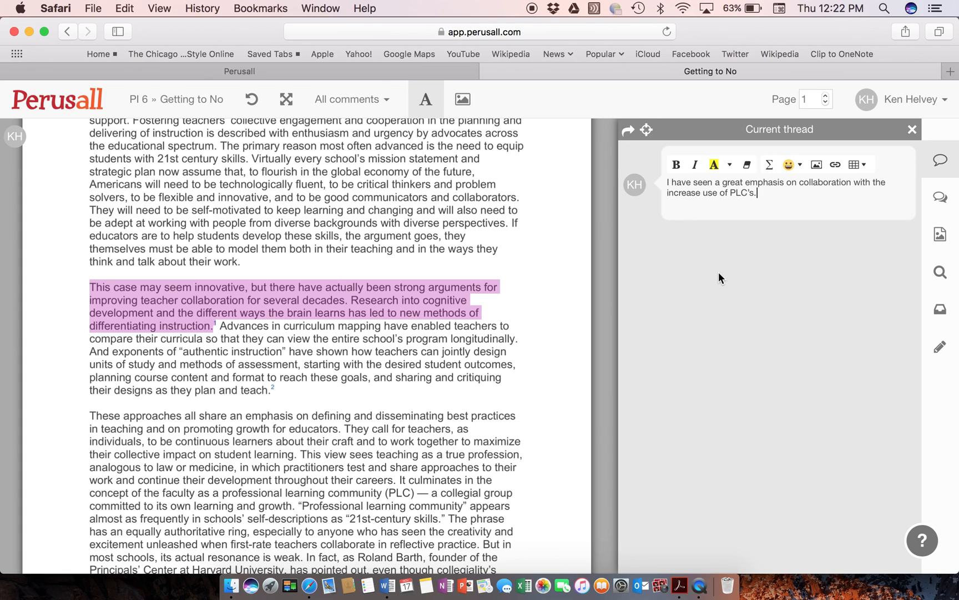
key("Return")
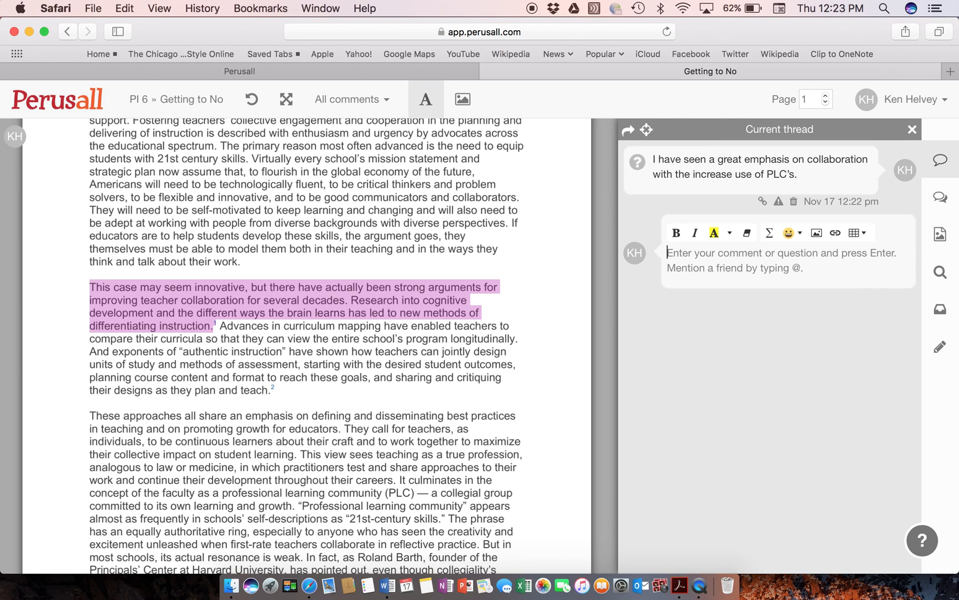
mouse_move(277, 427)
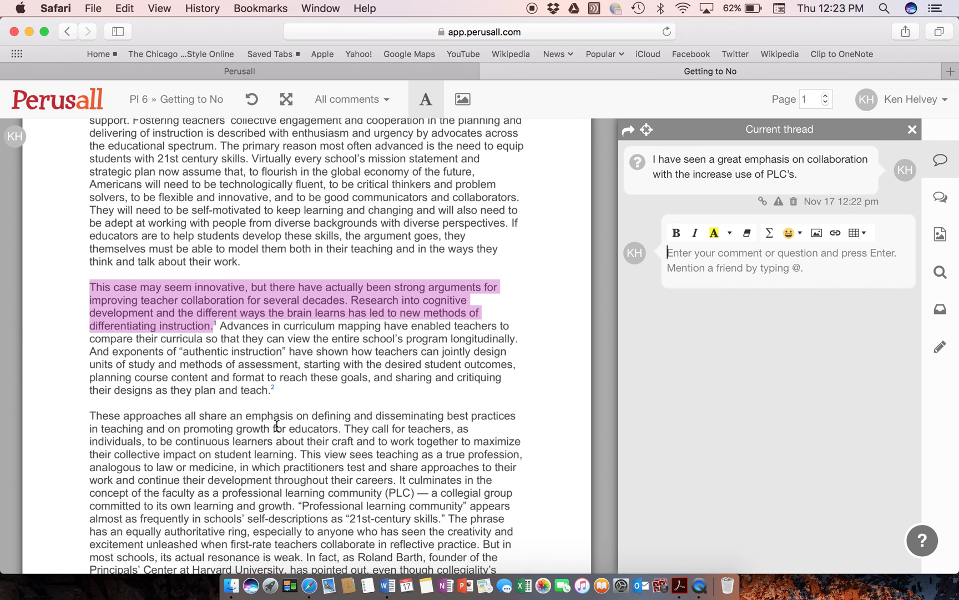
scroll("down", 3)
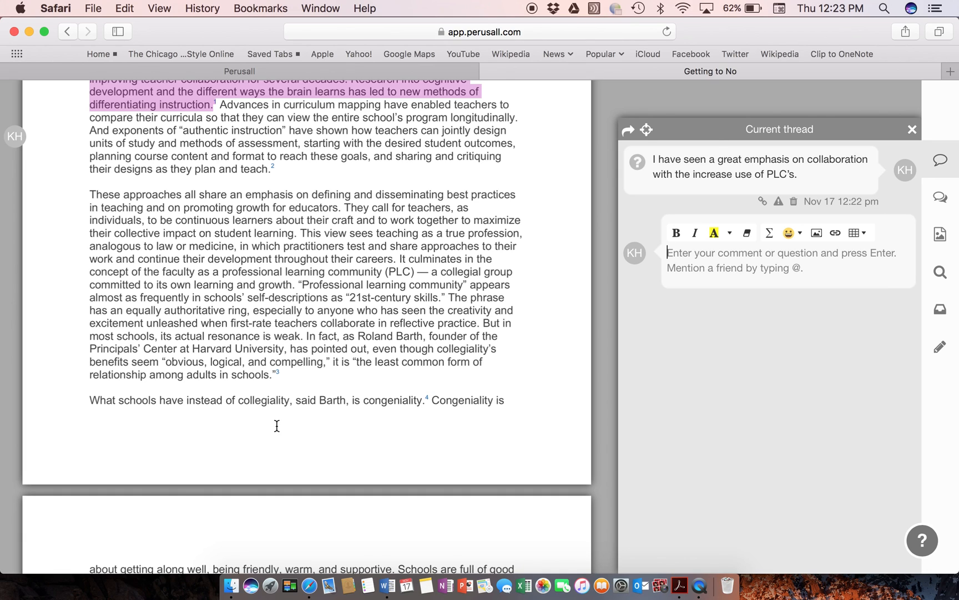
mouse_move(744, 413)
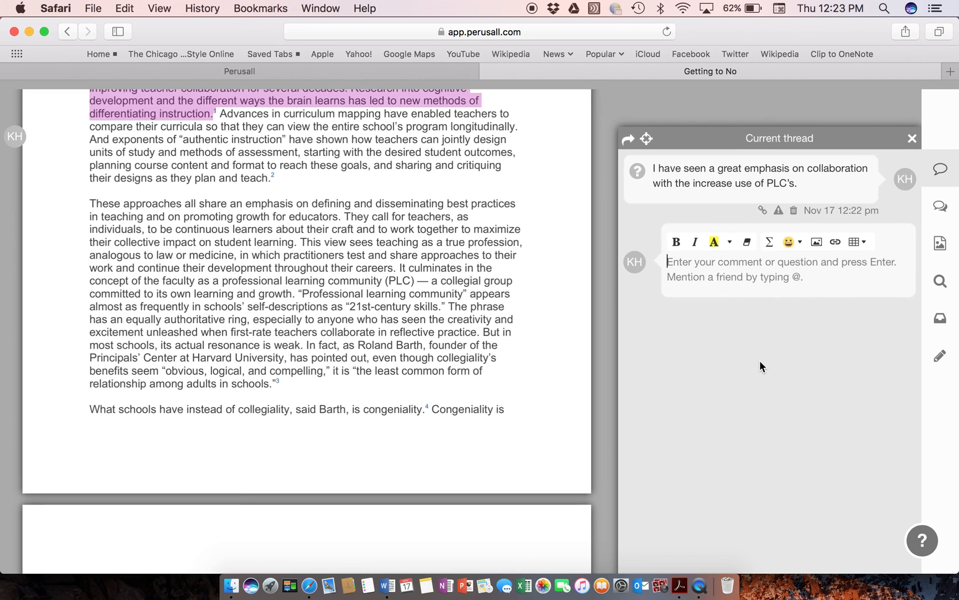
scroll("up", 3)
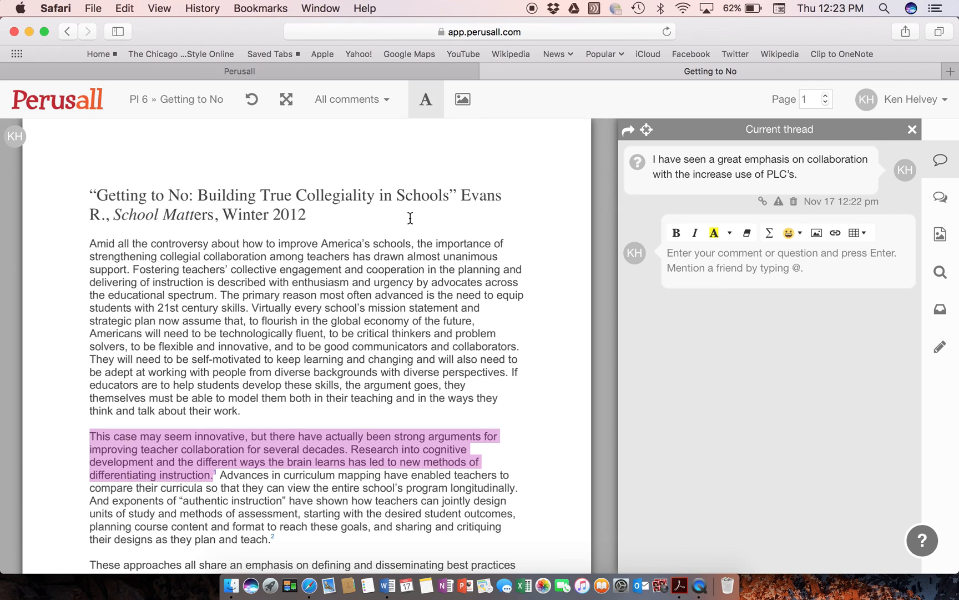
mouse_move(360, 289)
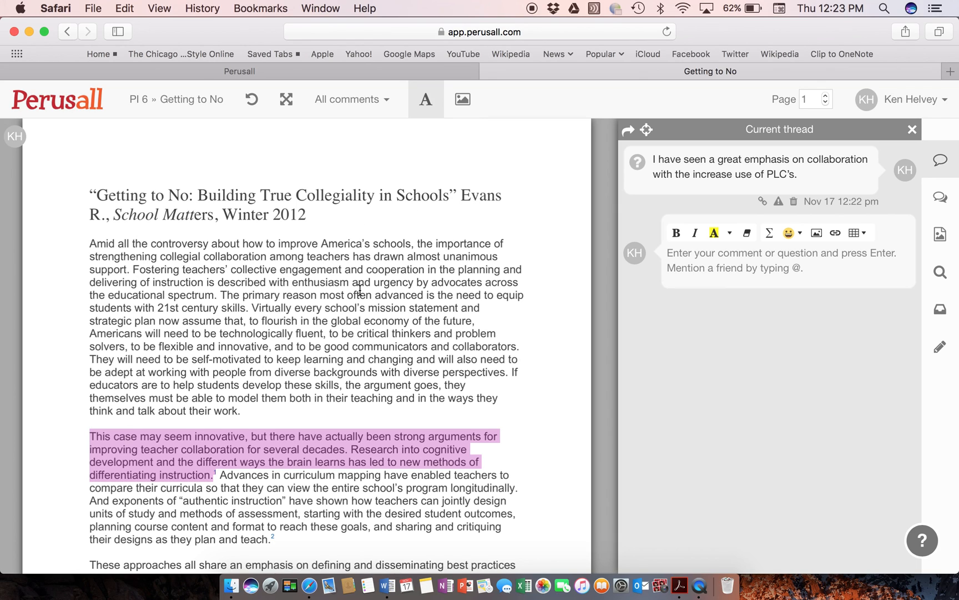